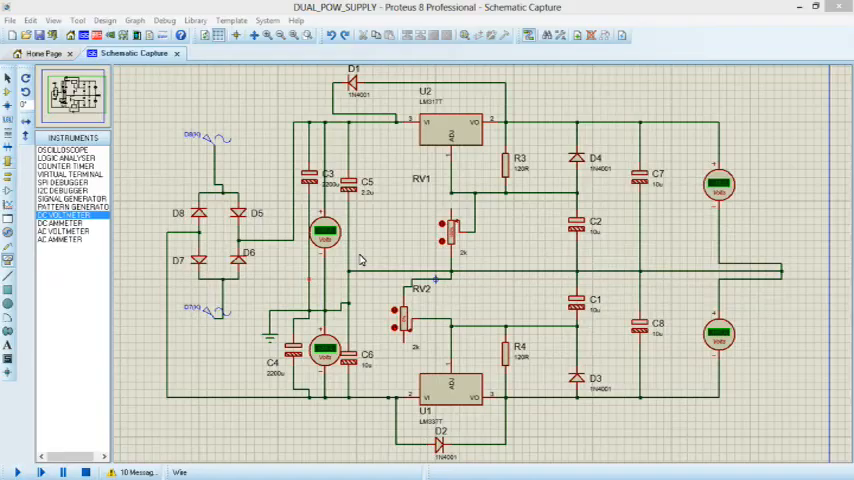
pyautogui.moveTo(313, 285)
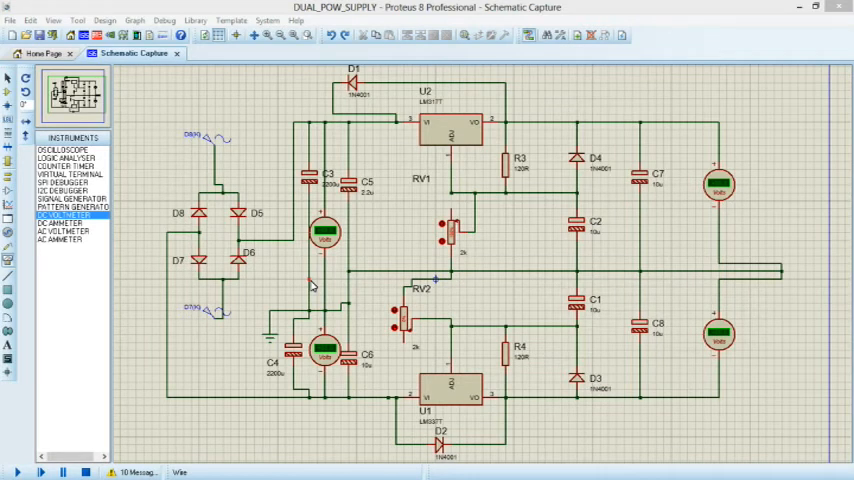
pyautogui.moveTo(195, 120)
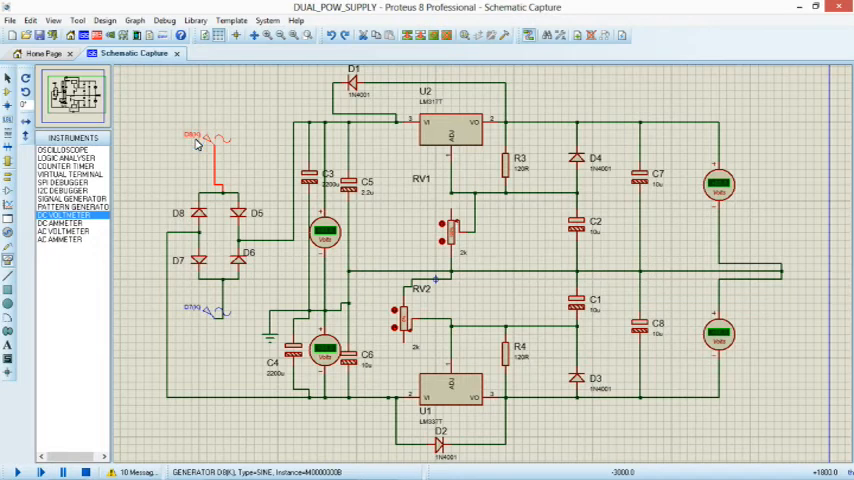
# Review the upper AC source's settings without changing them, then select schematic items.
pyautogui.doubleClick(192, 138)
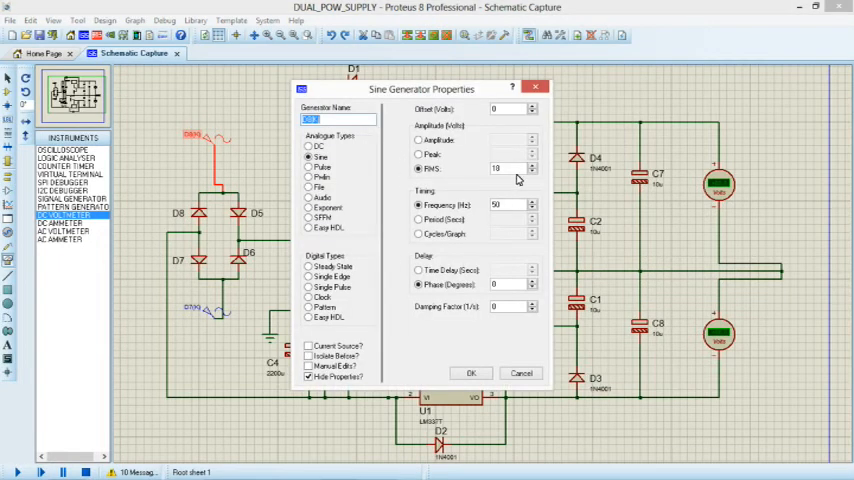
pyautogui.moveTo(510, 210)
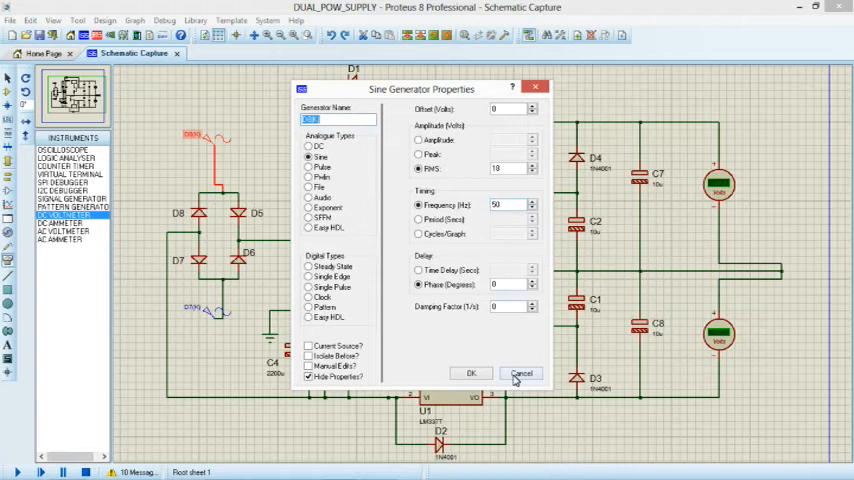
pyautogui.click(521, 373)
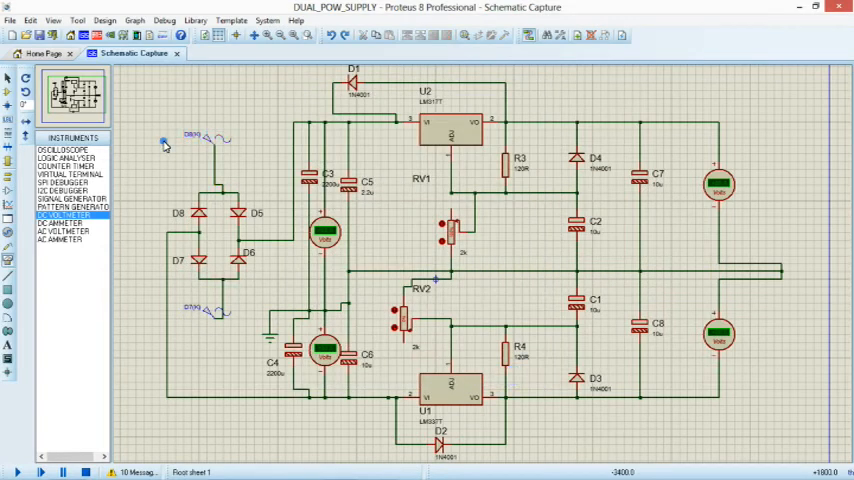
pyautogui.moveTo(240, 143)
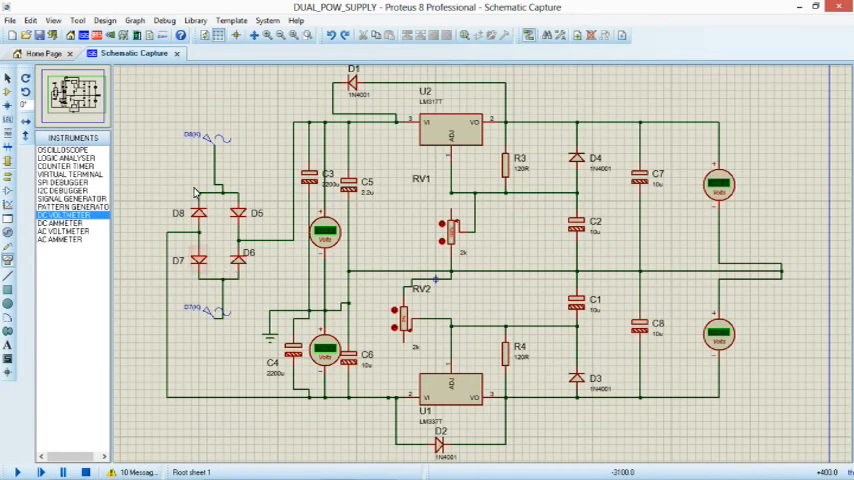
pyautogui.click(325, 232)
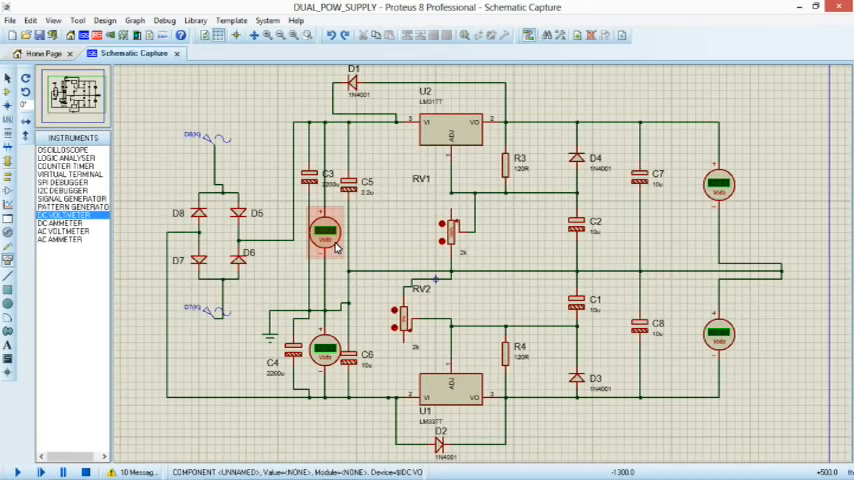
pyautogui.click(383, 223)
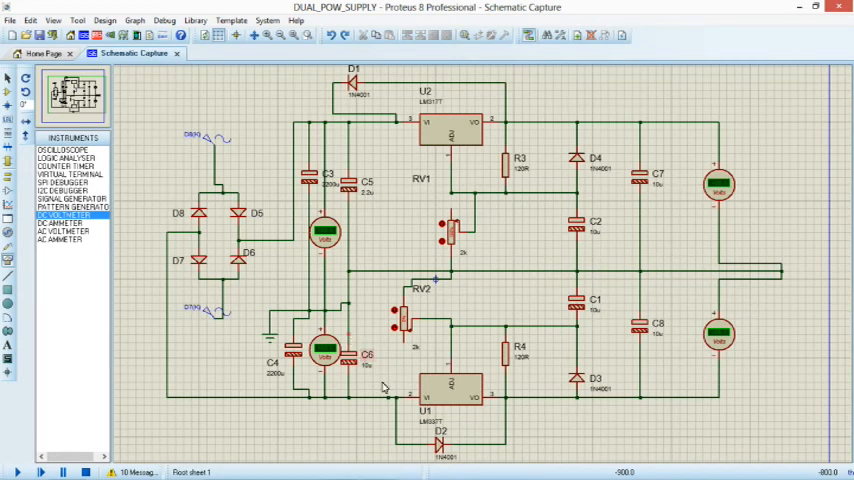
pyautogui.moveTo(520, 167)
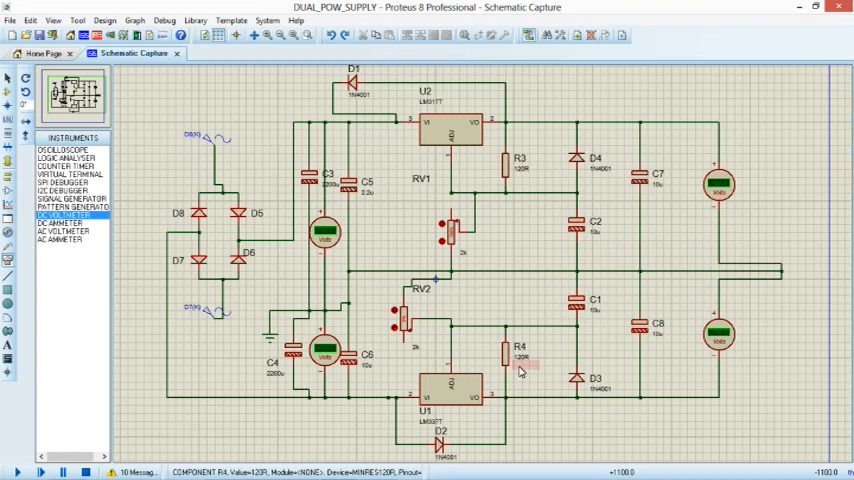
pyautogui.moveTo(425, 352)
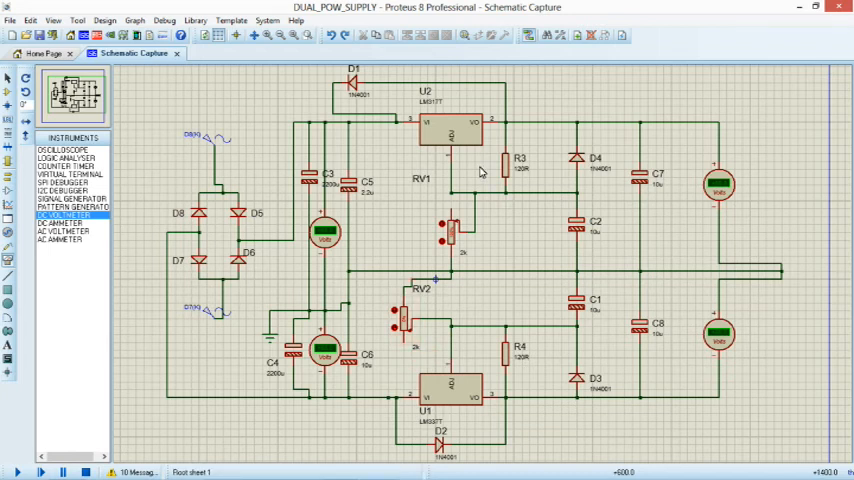
pyautogui.moveTo(510, 140)
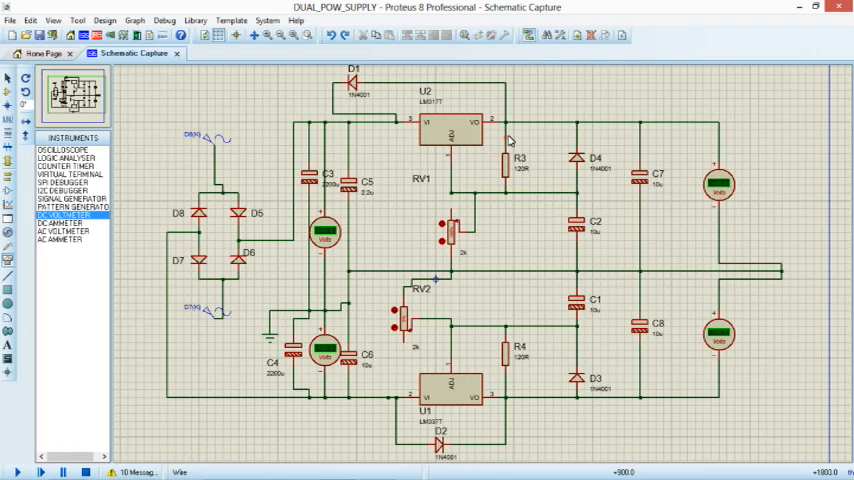
pyautogui.moveTo(500, 310)
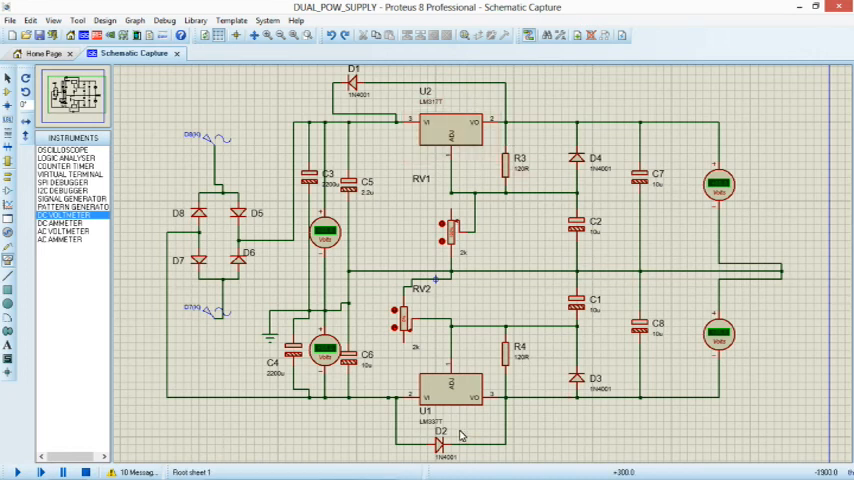
pyautogui.moveTo(540, 260)
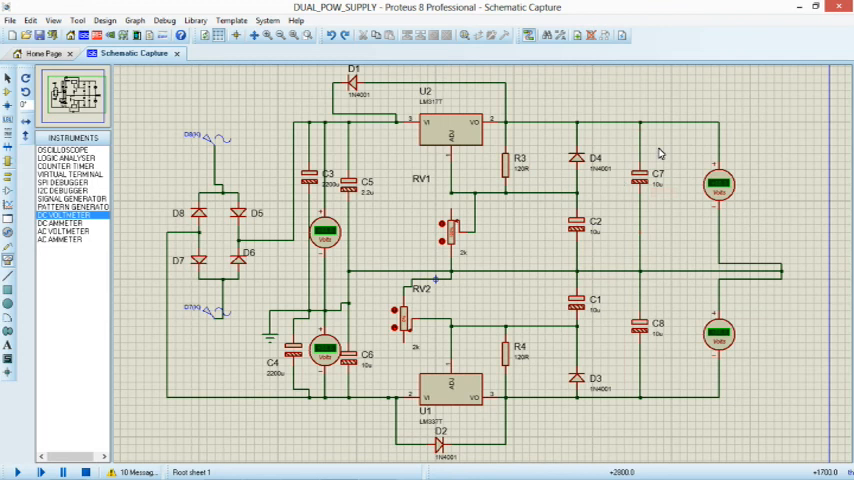
# Run the simulation and adjust RV1 to shift the positive output reading.
pyautogui.click(719, 335)
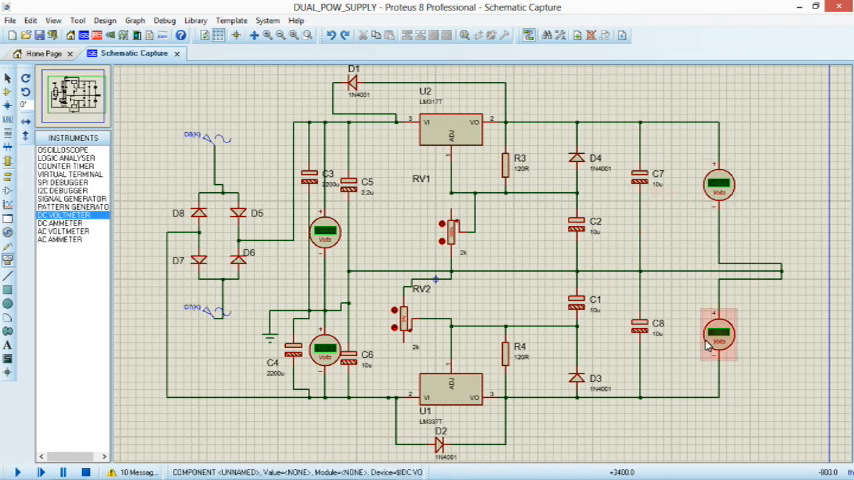
pyautogui.moveTo(720, 335)
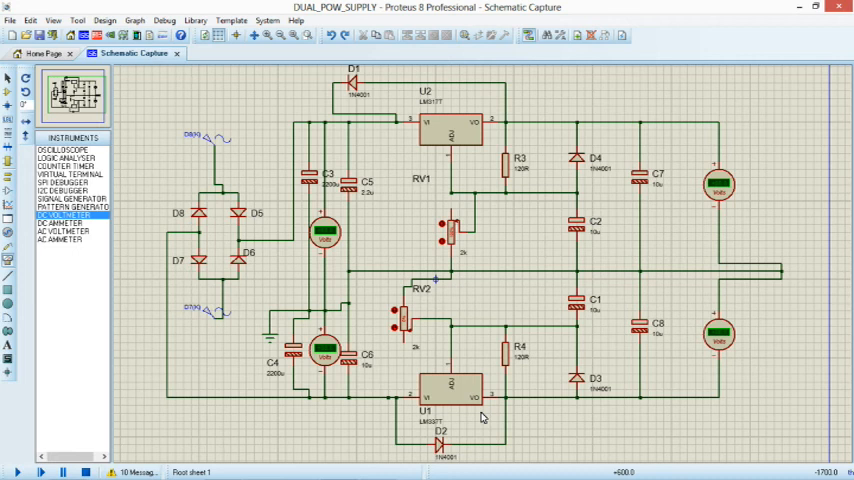
pyautogui.moveTo(613, 259)
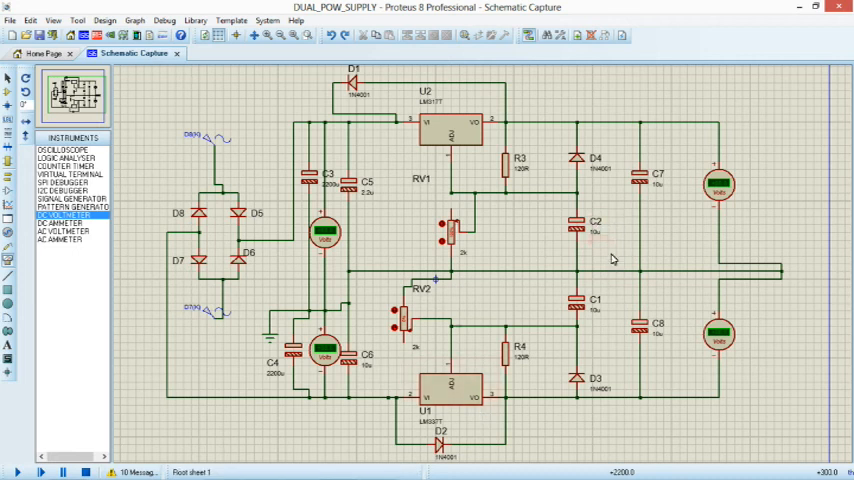
pyautogui.moveTo(657, 335)
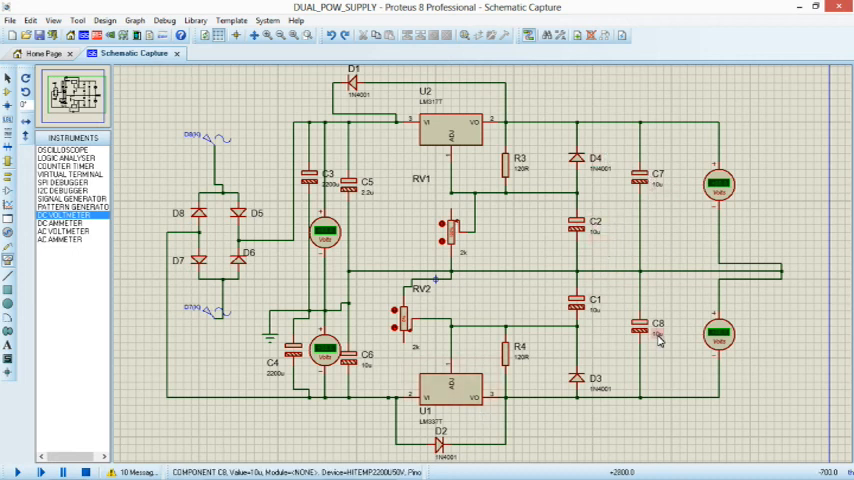
pyautogui.click(719, 189)
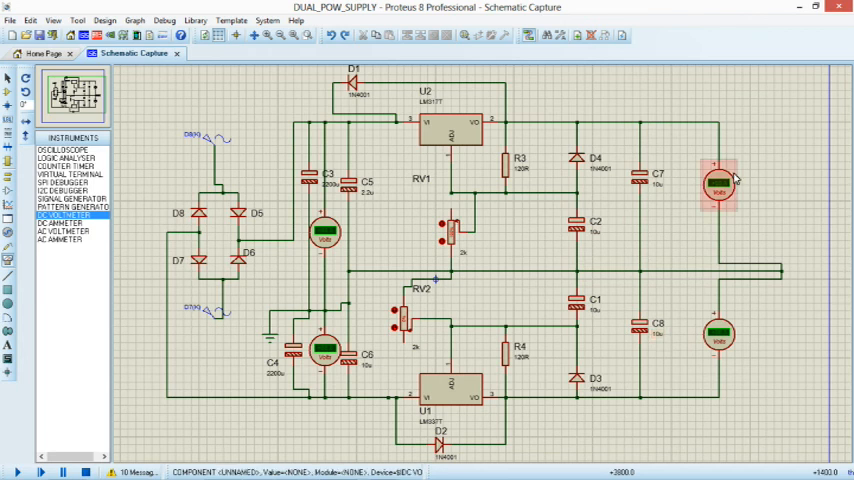
pyautogui.click(41, 471)
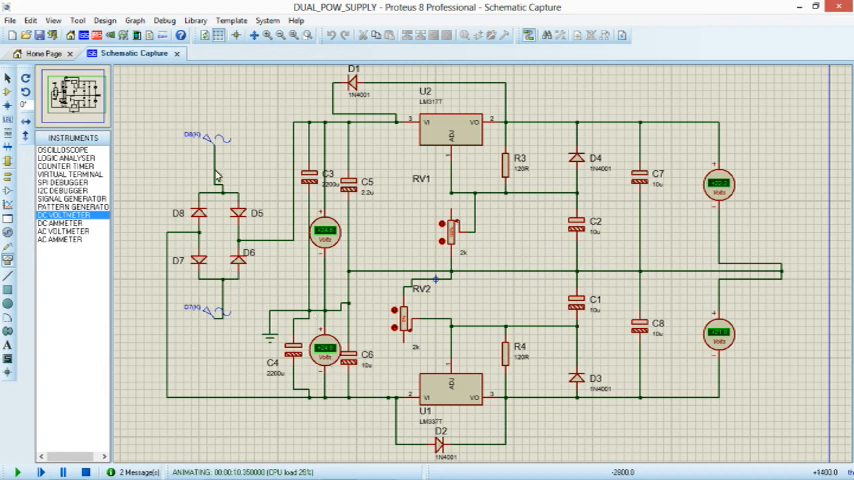
pyautogui.moveTo(455, 297)
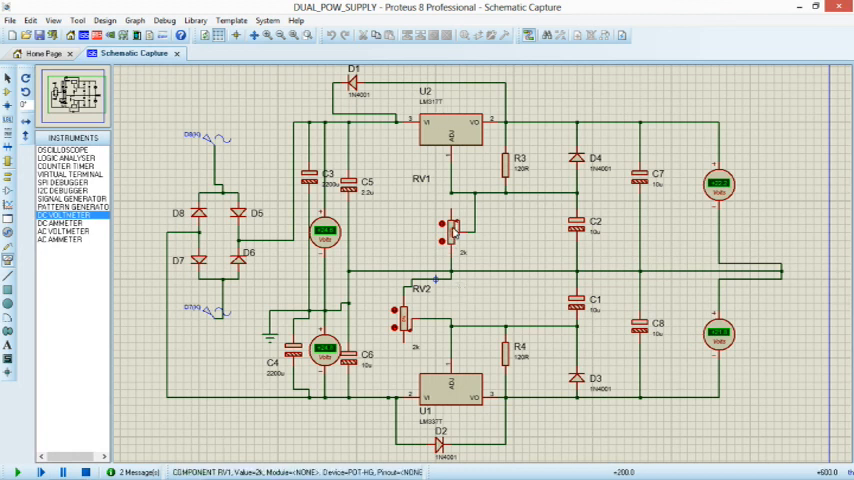
pyautogui.click(41, 471)
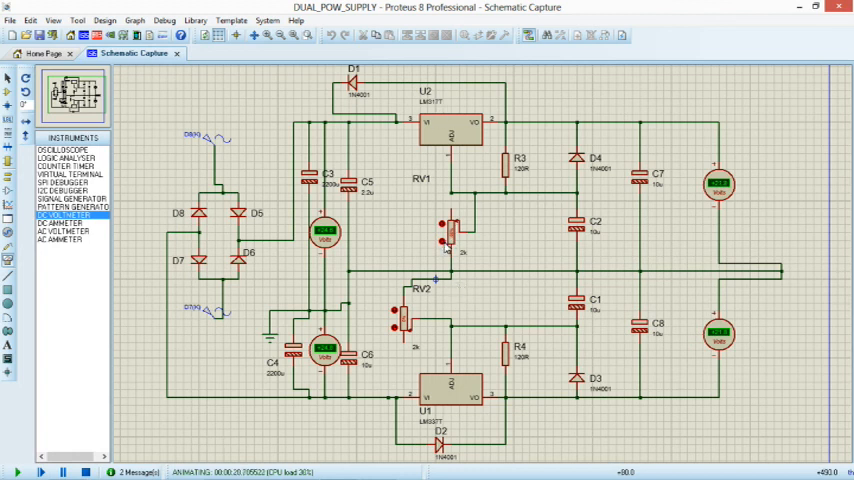